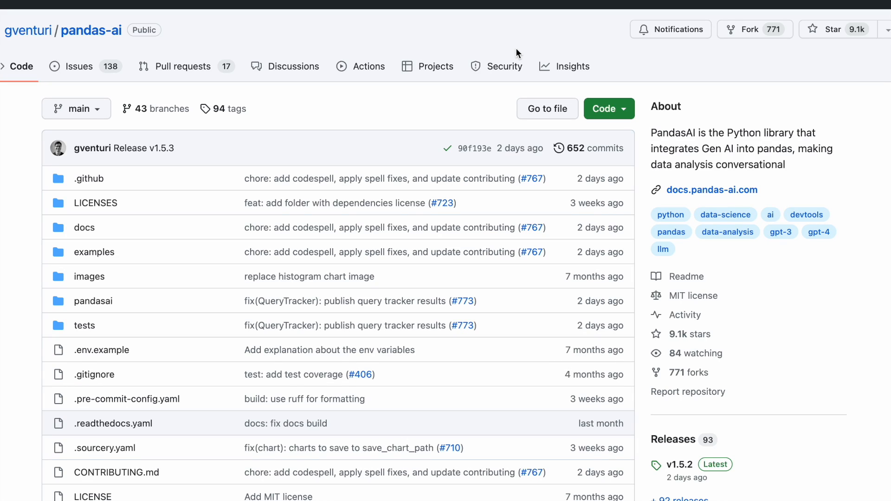
mouse_move(413, 46)
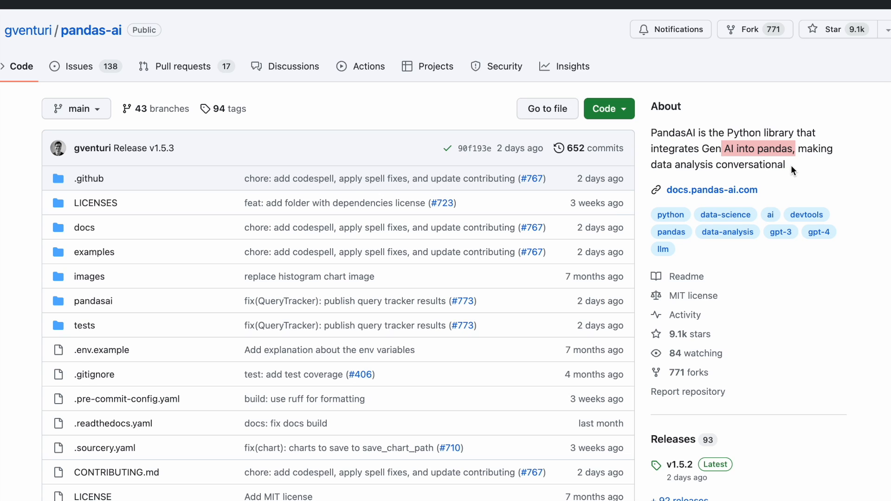
Step: Skim the PandasAI library description before opening the notebook
drag(789, 148, 785, 164)
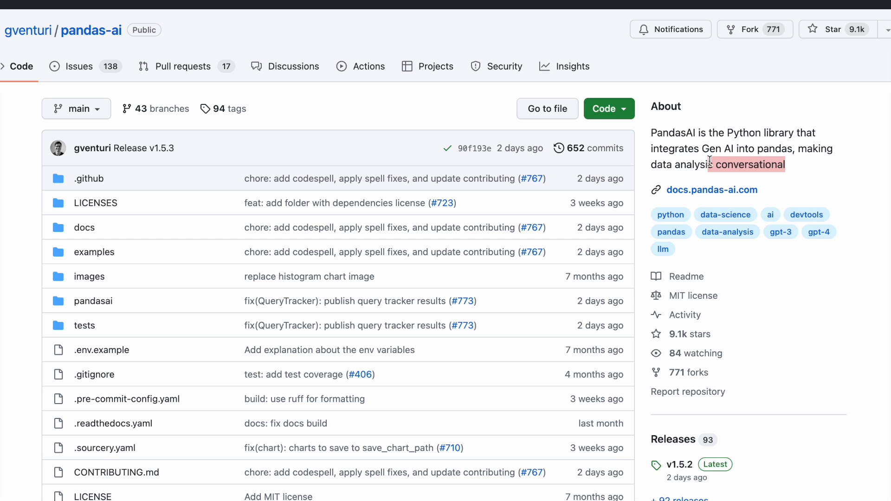
scroll(down, 3)
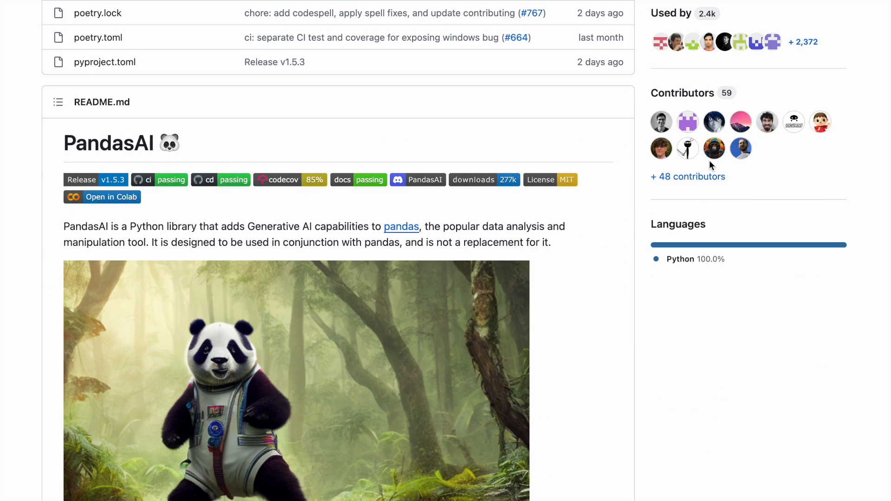
scroll(down, 3)
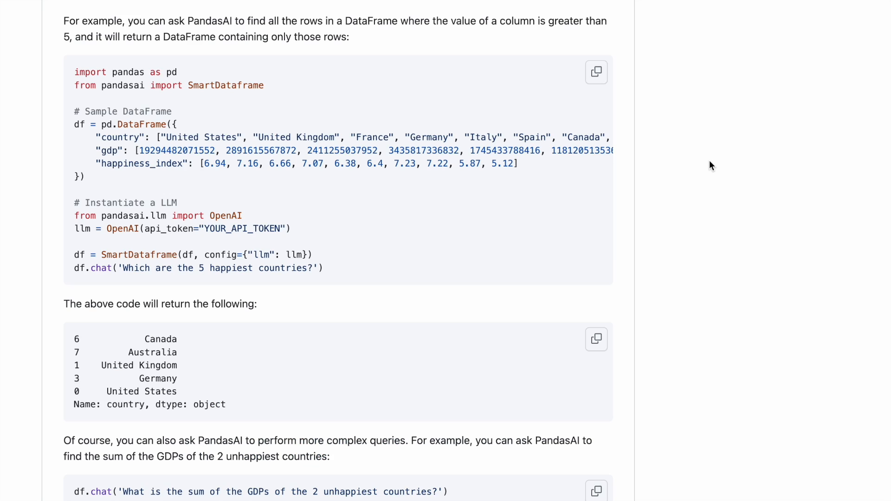
scroll(up, 3)
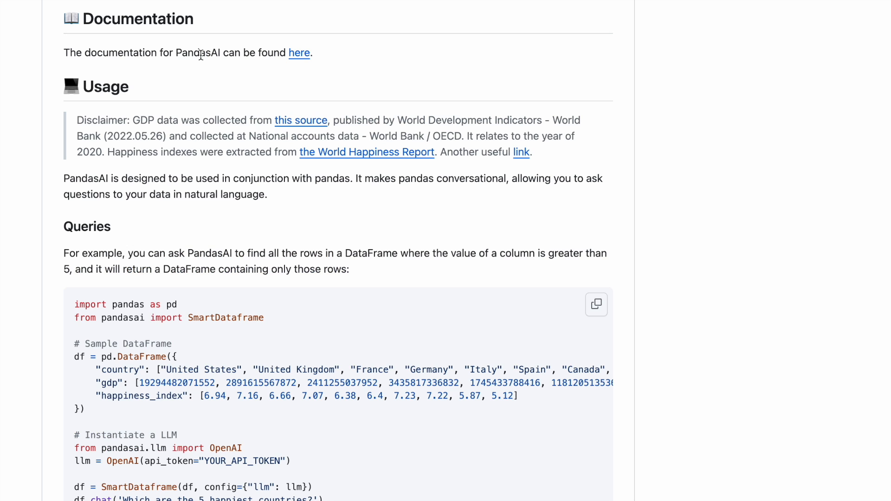
mouse_move(207, 119)
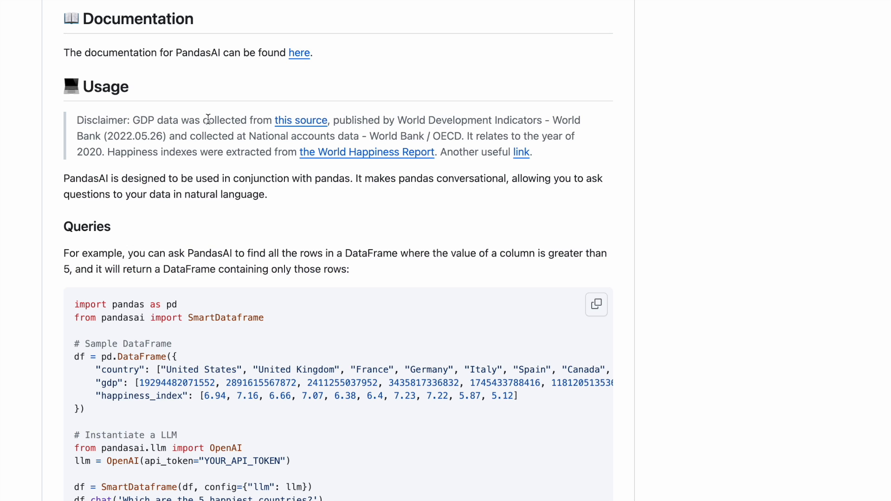
mouse_move(271, 324)
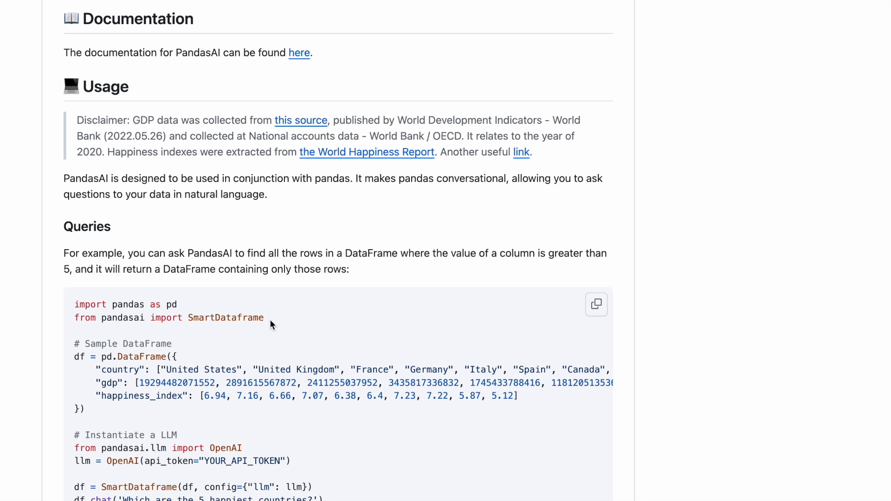
Step: Review the notebook's Setup cell that installs pandasai
scroll(up, 3)
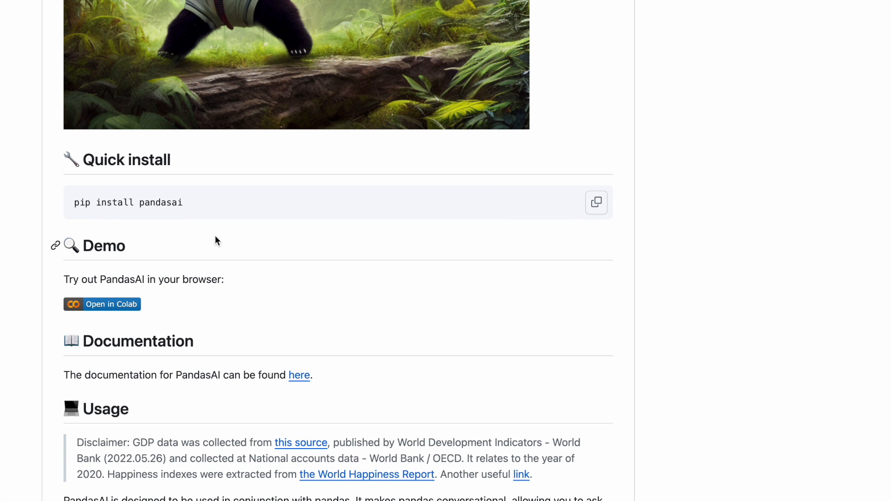
double_click(121, 202)
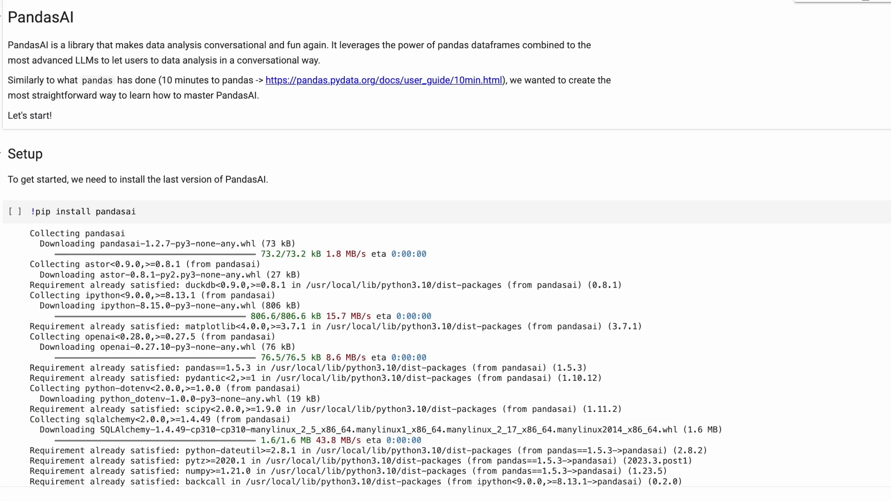
click(102, 212)
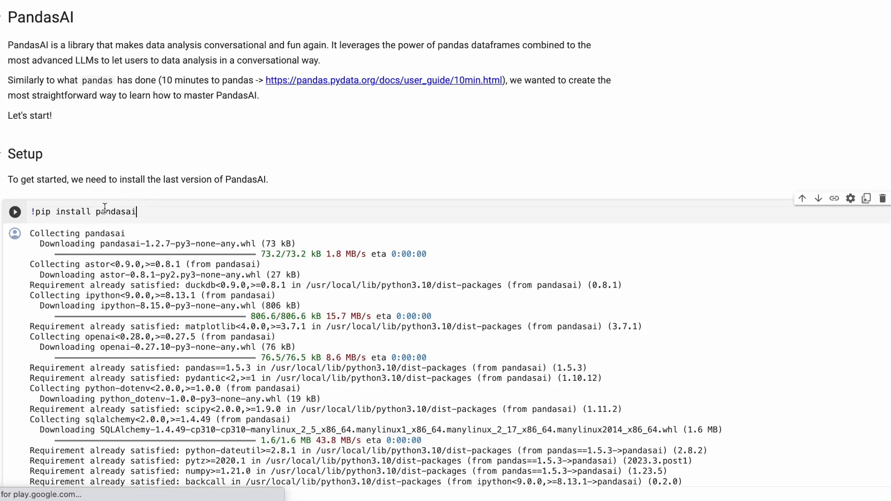
scroll(down, 3)
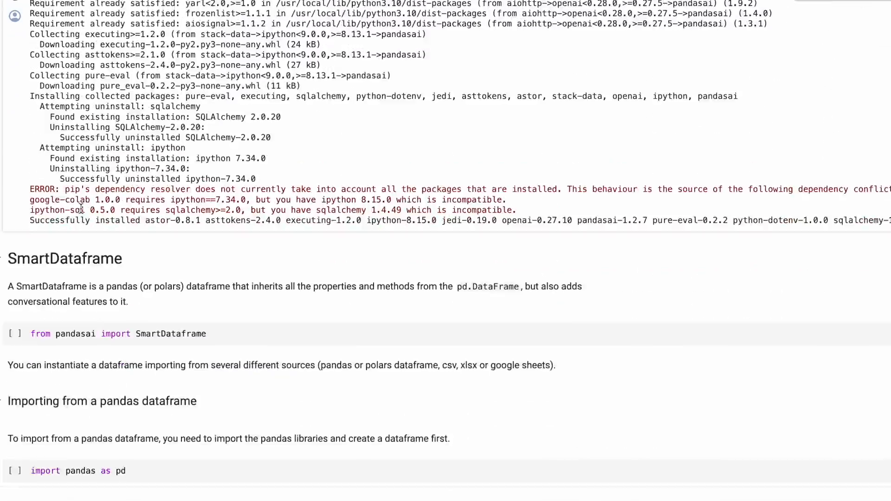
scroll(down, 3)
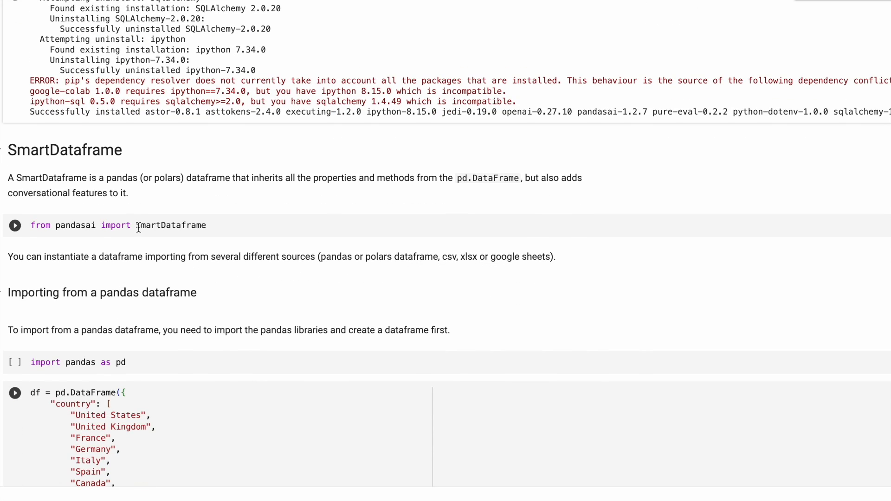
Step: Review the SmartDataframe import and the sample country, GDP and happiness DataFrame
double_click(170, 225)
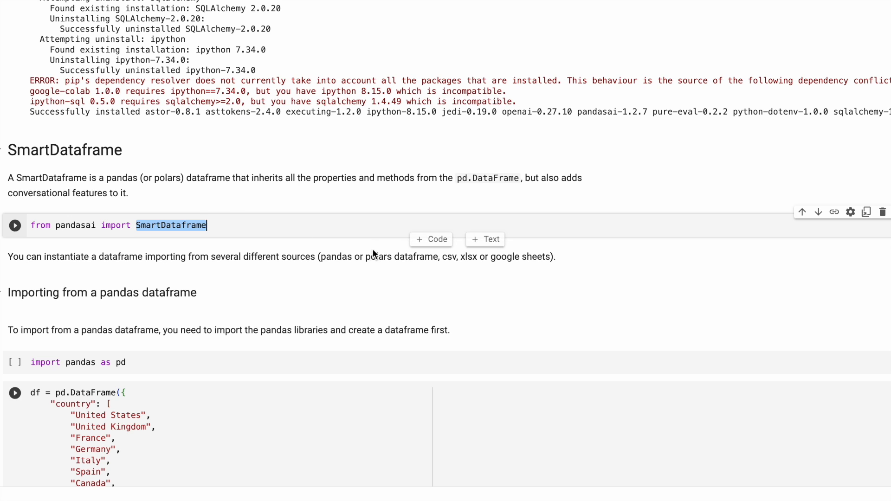
mouse_move(454, 256)
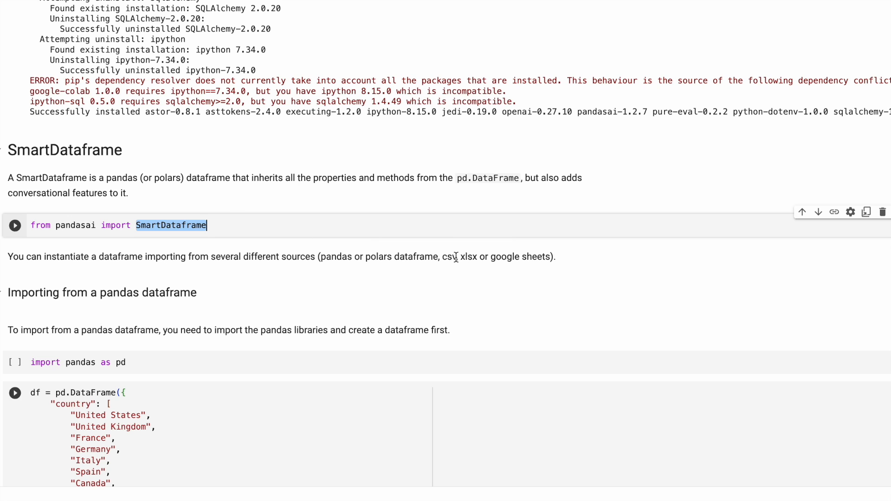
drag(321, 256, 423, 256)
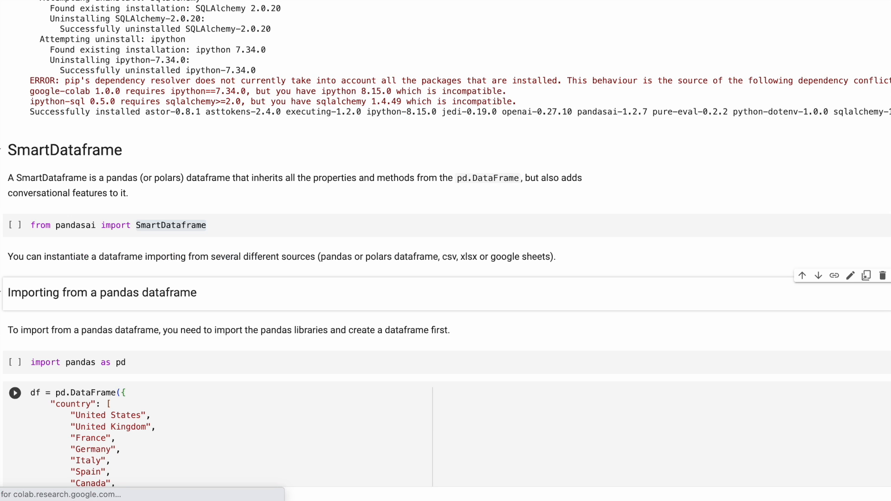
scroll(down, 3)
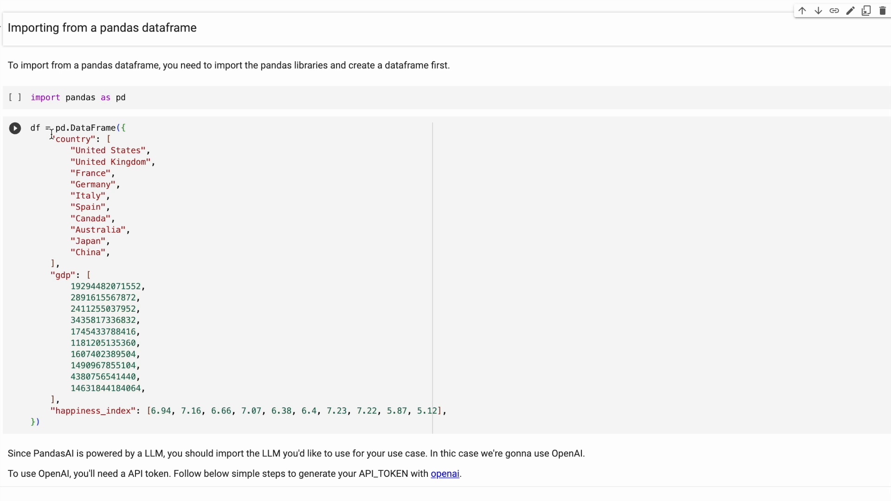
double_click(73, 139)
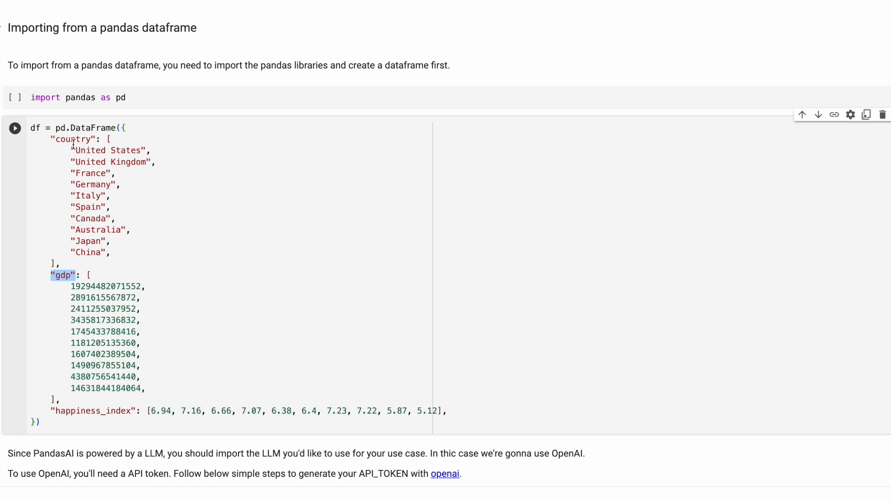
drag(71, 150, 112, 253)
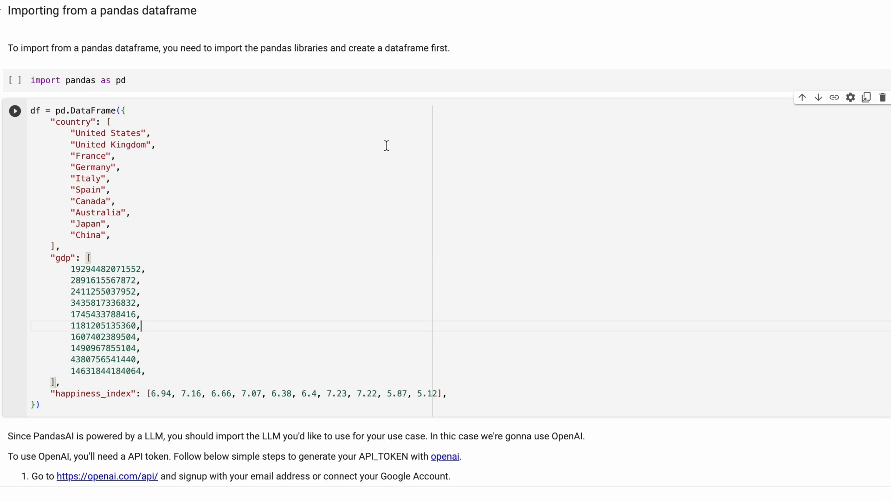
Step: Run the pandas import cell past the authorship warning, then check the SmartDataframe and United States filter cells
click(14, 80)
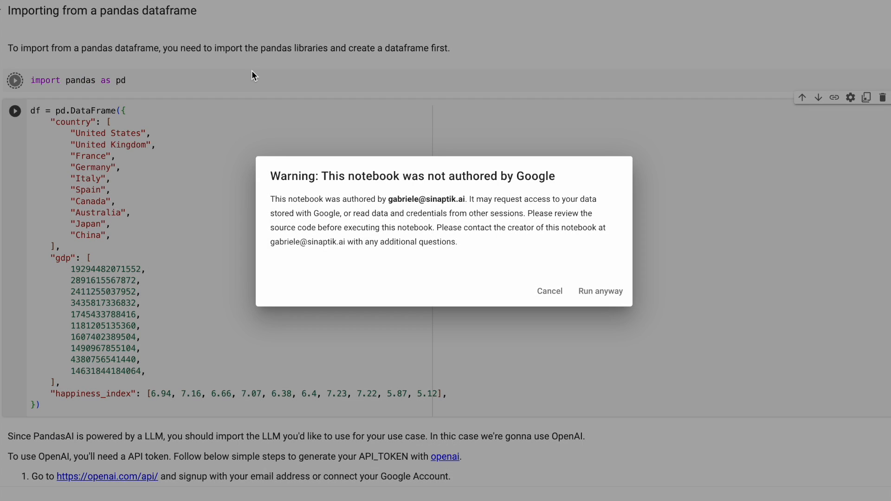
click(600, 291)
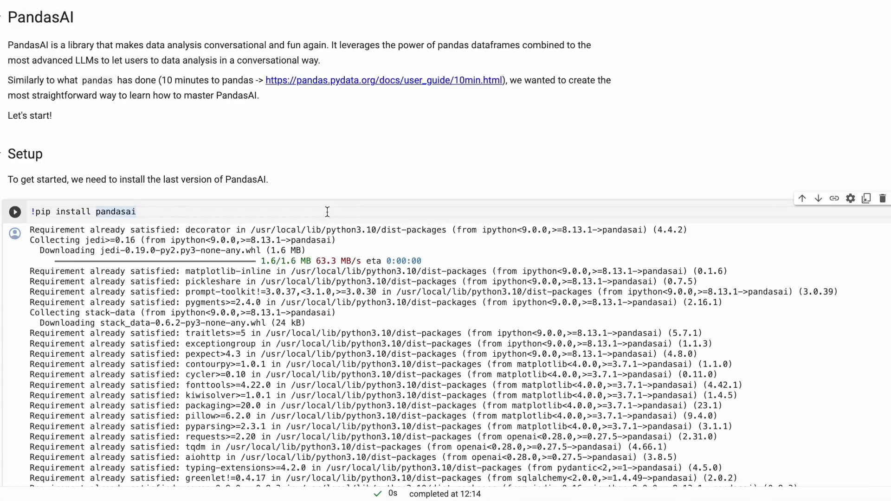
scroll(down, 3)
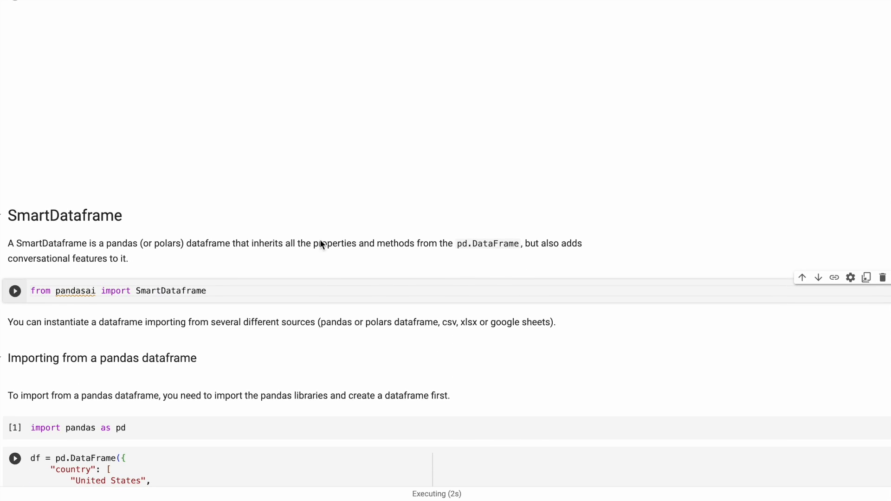
double_click(171, 290)
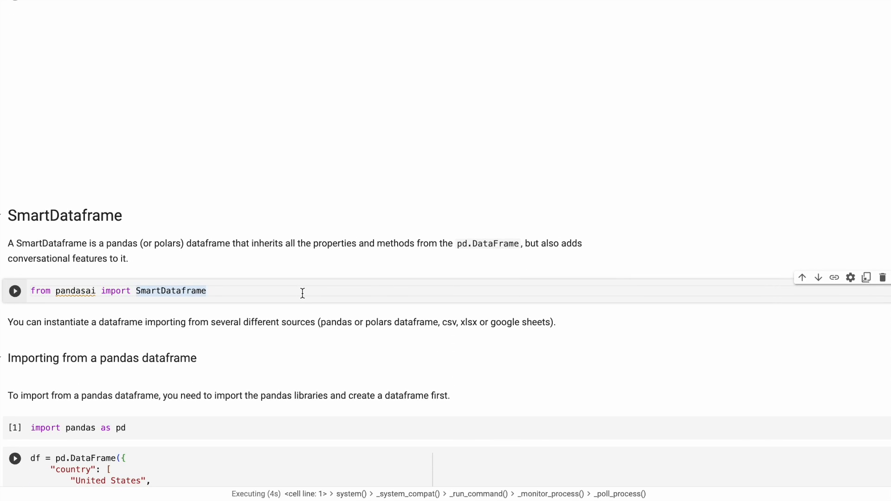
scroll(down, 3)
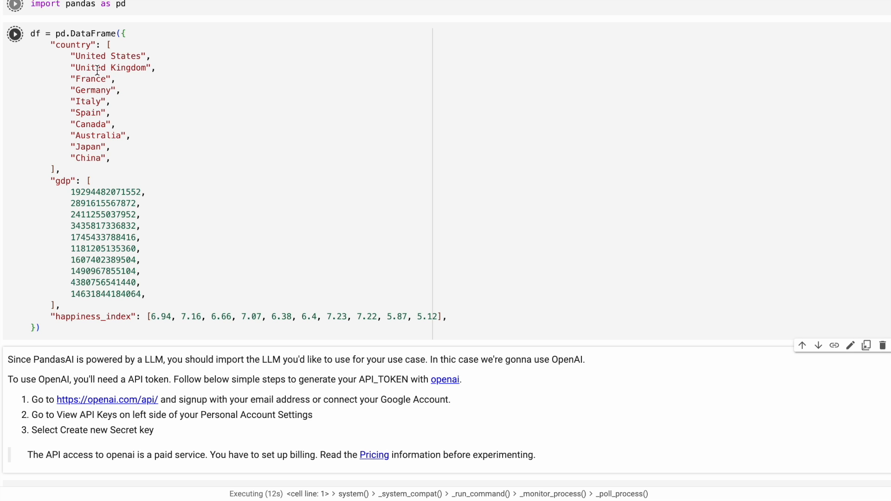
scroll(down, 3)
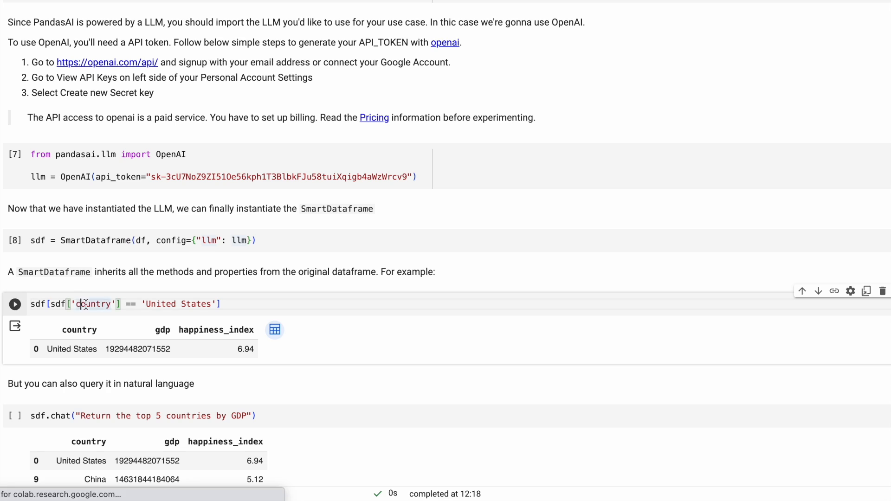
Step: Add a code cell below the sdf.chat top-5-by-GDP query that displays df
double_click(173, 304)
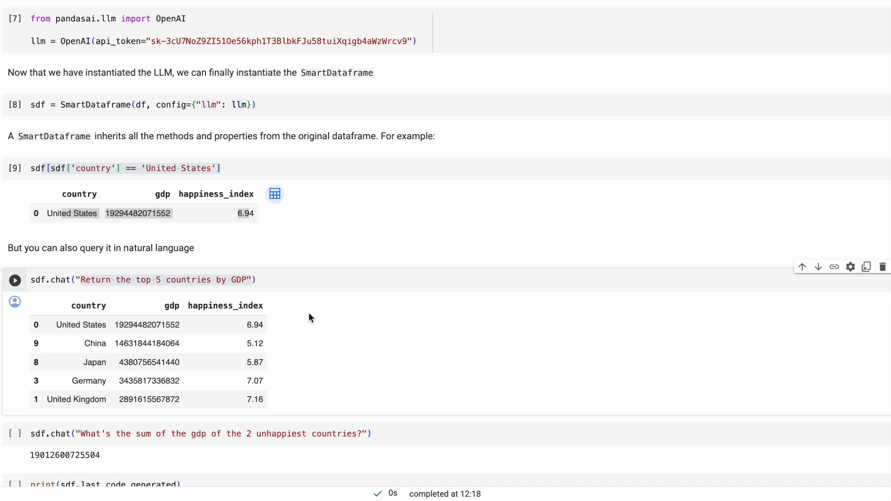
click(431, 417)
text(df)
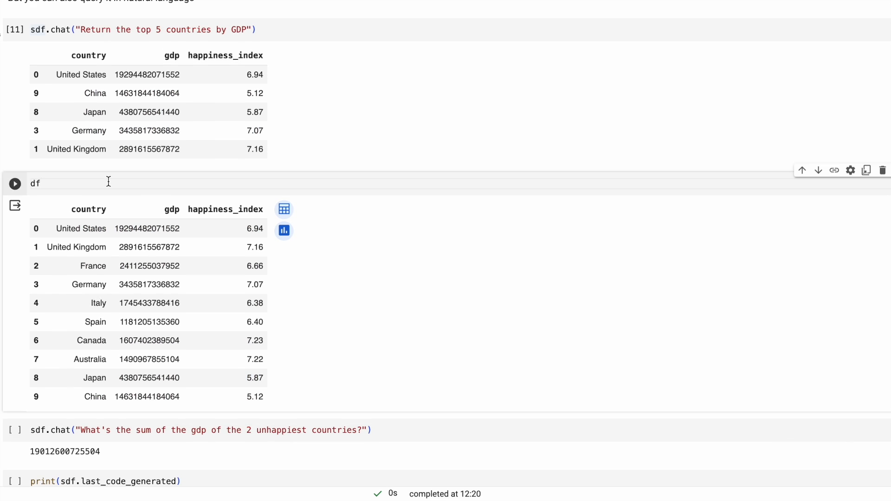
Step: Enter and run df.sort_values('gdp', ascending=False).head(5) to match the chat answer
text(.sort_val)
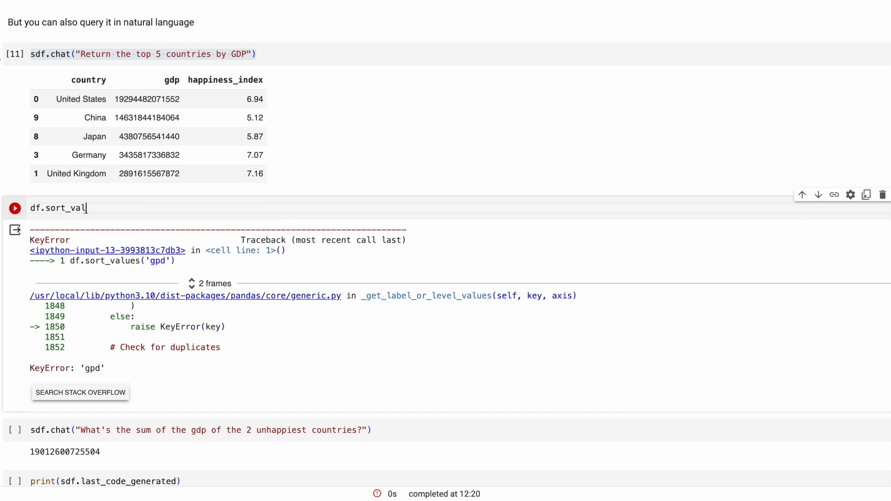
text(ues())
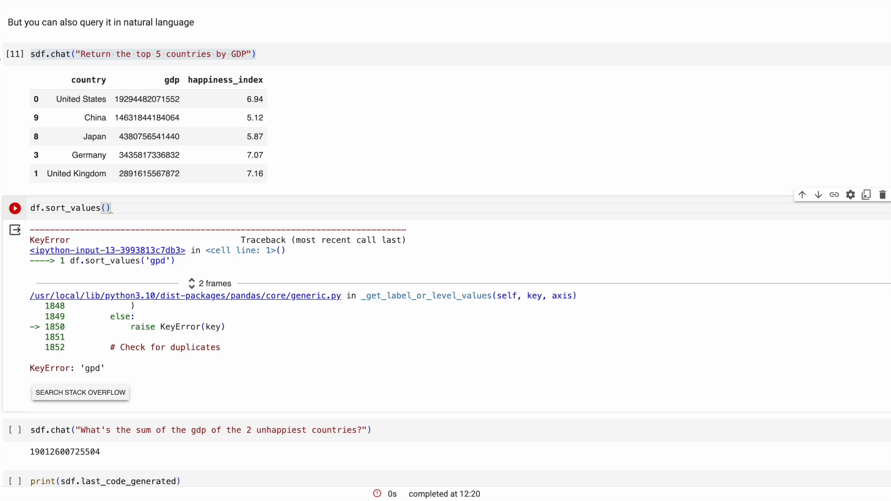
text('gdp', ascending=Flas)
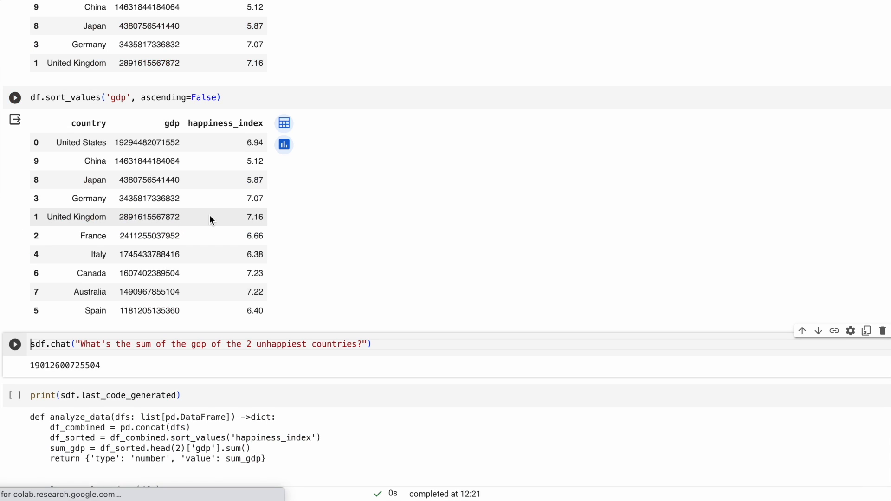
text(.head())
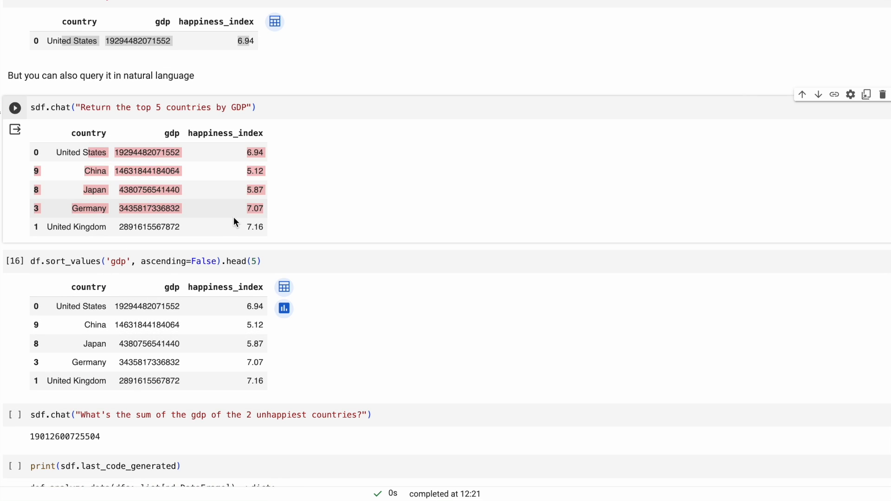
scroll(down, 3)
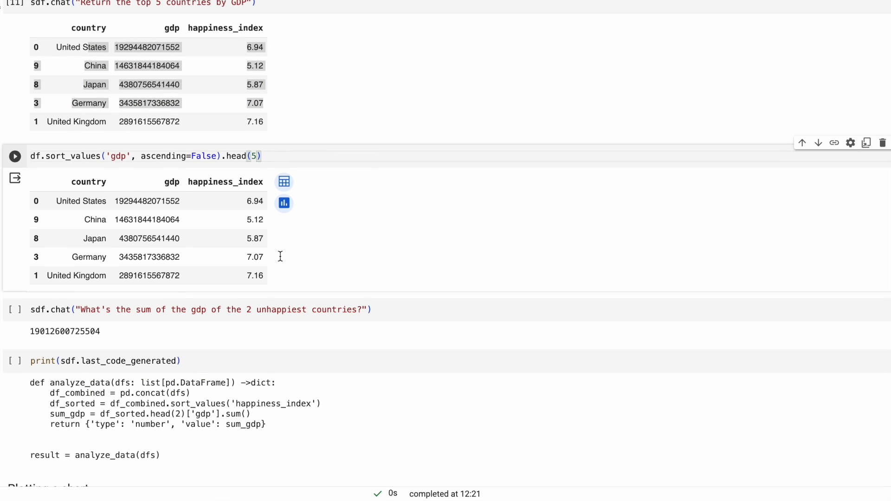
scroll(down, 3)
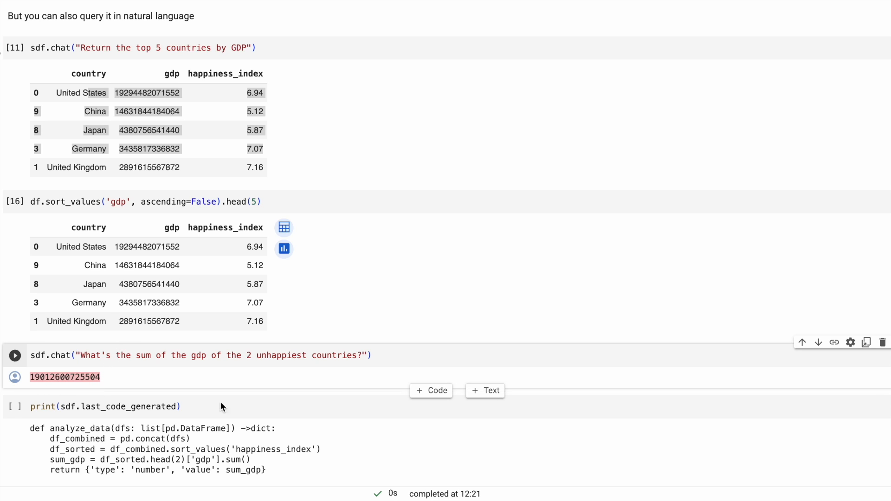
Step: Add a blank code cell above print(sdf.last_code_generated) and start editing it
click(431, 390)
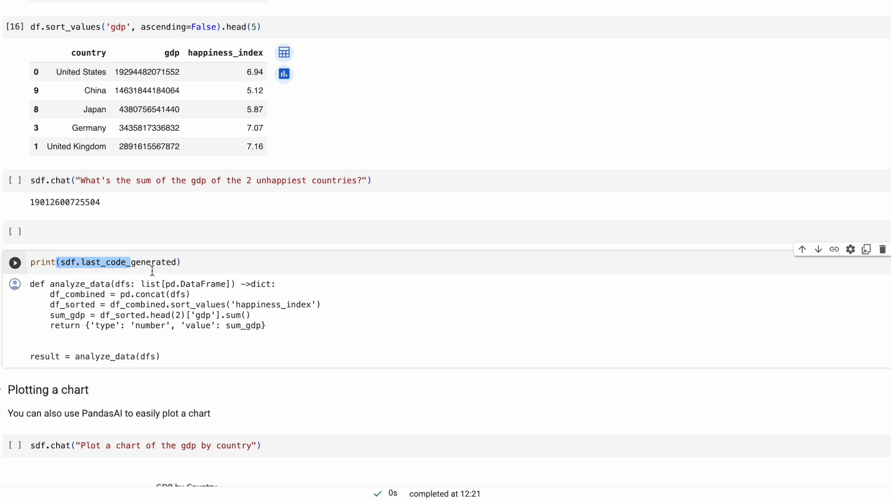
drag(31, 284, 161, 356)
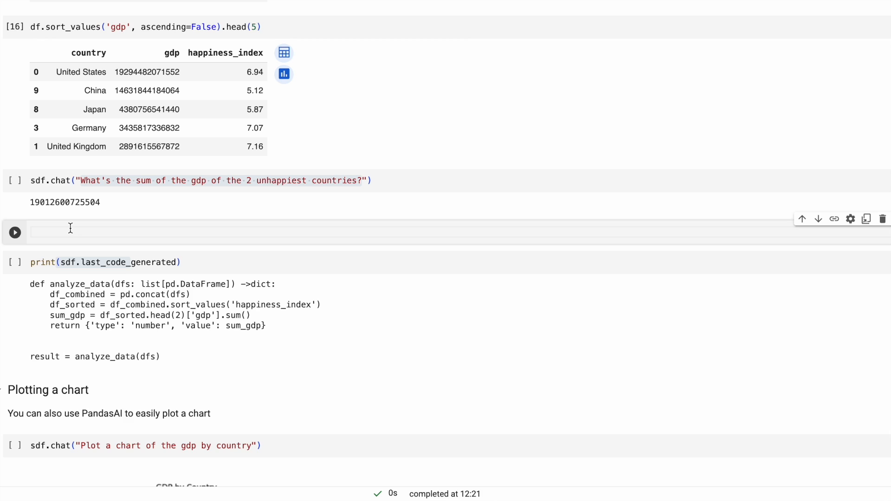
click(68, 232)
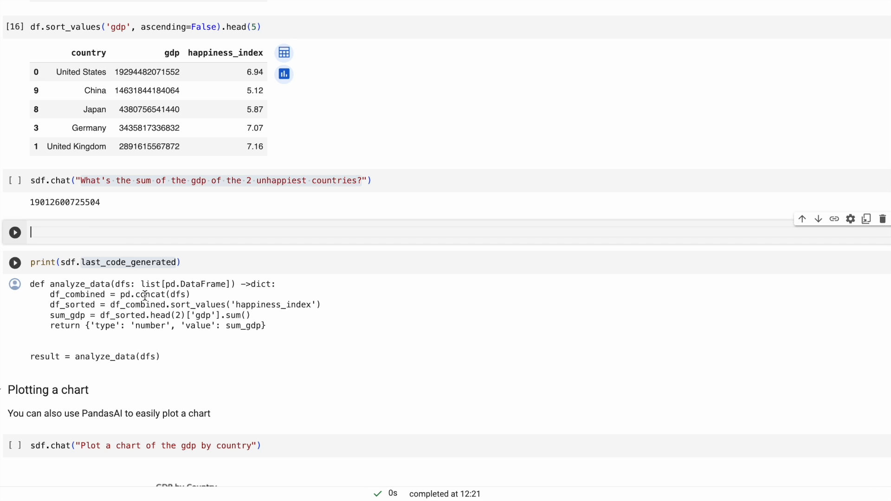
mouse_move(33, 287)
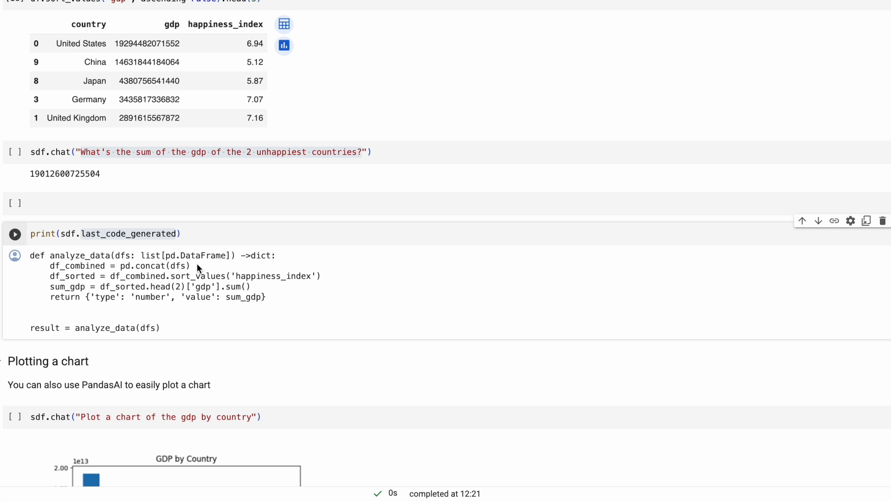
Step: Add df2 to the SmartDataframe list argument, then view the README's install and demo sections
double_click(149, 255)
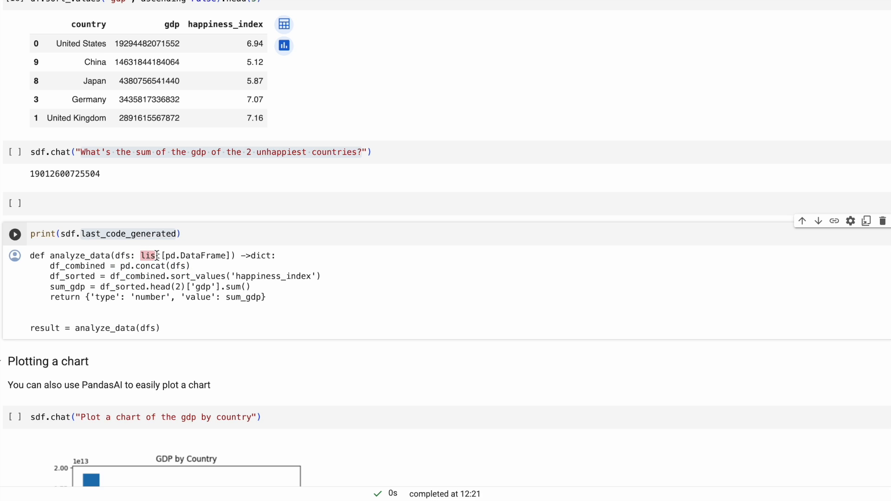
scroll(down, 3)
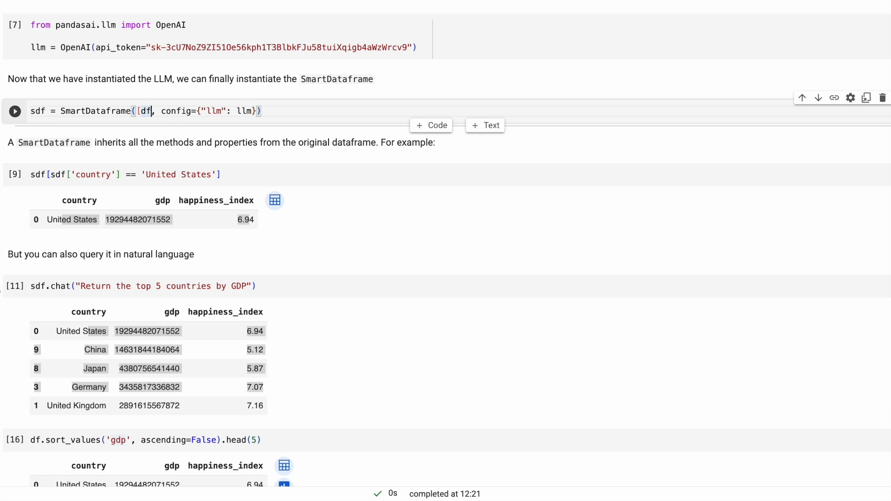
text(,df2,)
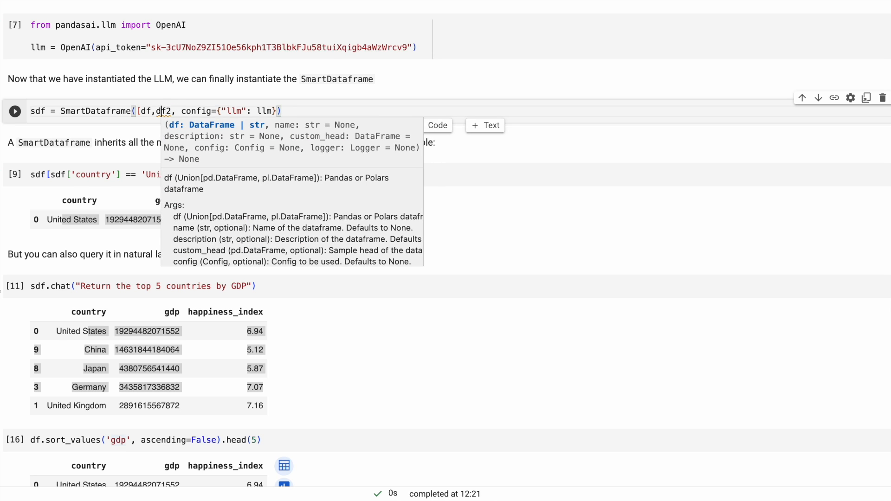
scroll(down, 3)
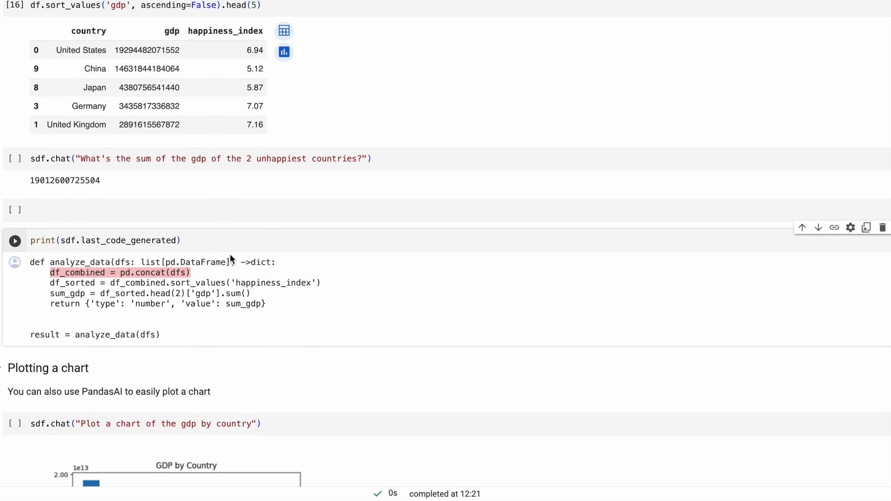
scroll(down, 3)
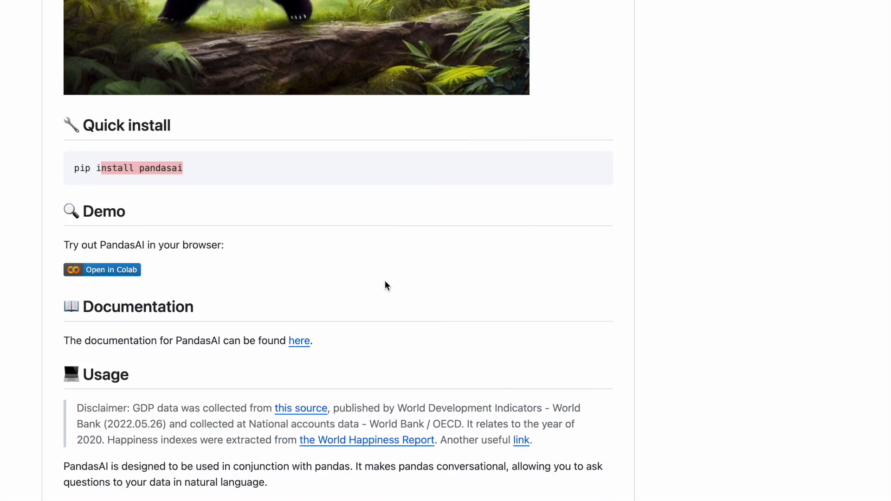
Step: Read the SmartDatalake example's employees_data and salaries dictionaries and its sample answer
scroll(down, 3)
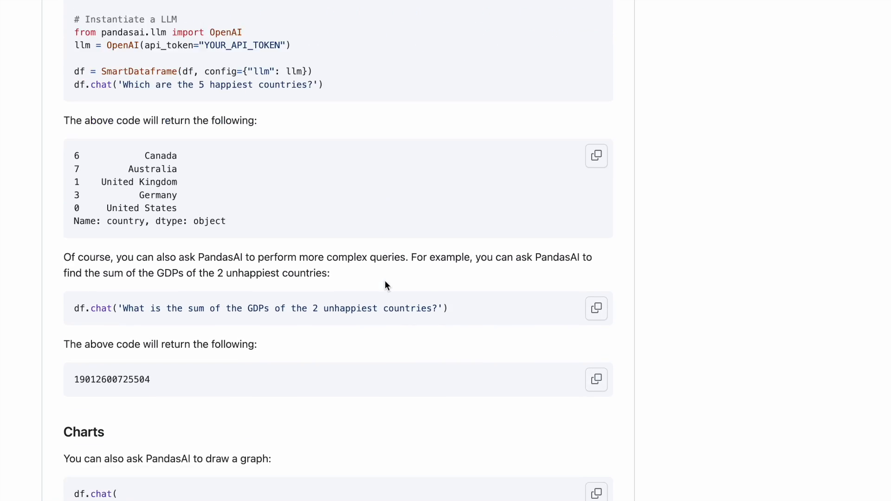
scroll(down, 3)
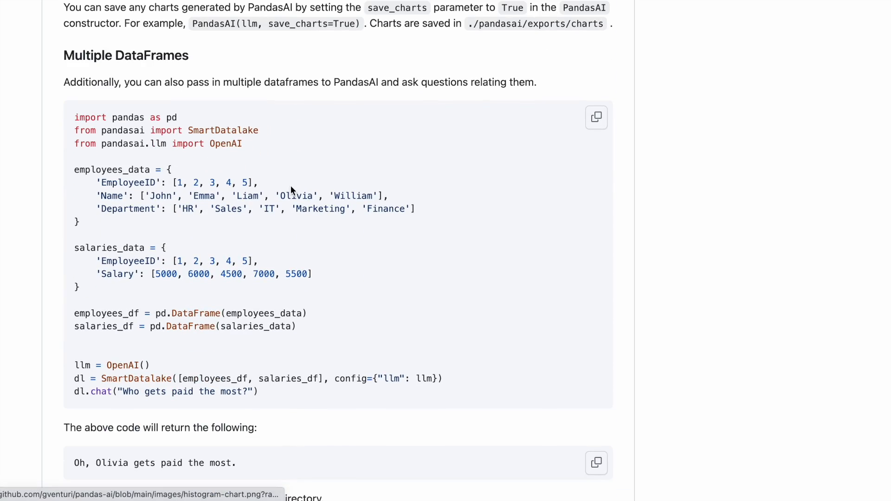
drag(150, 116, 224, 195)
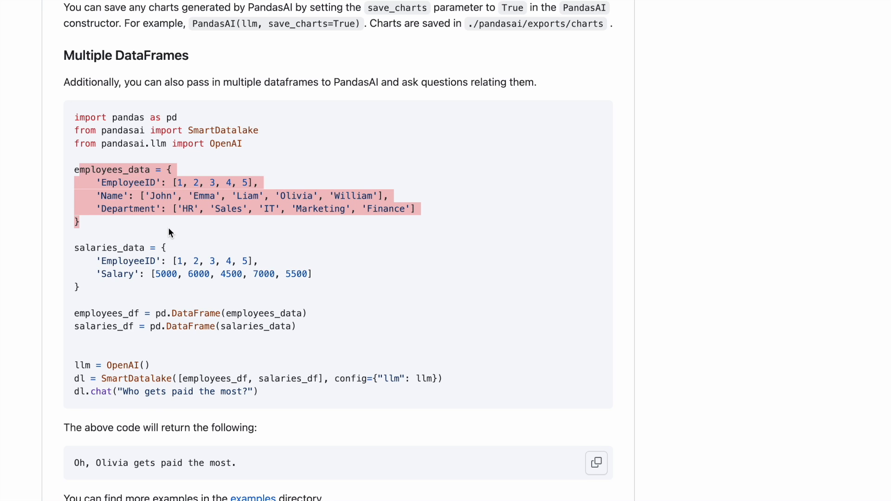
scroll(down, 3)
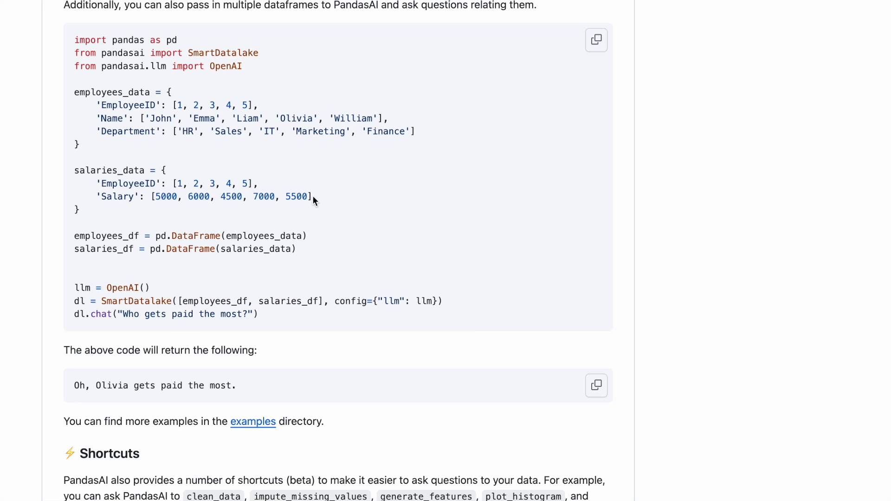
double_click(264, 197)
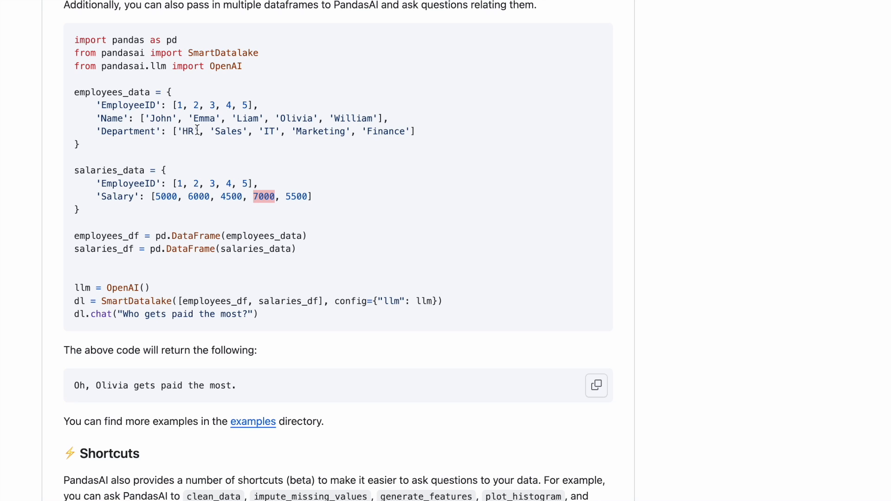
double_click(321, 131)
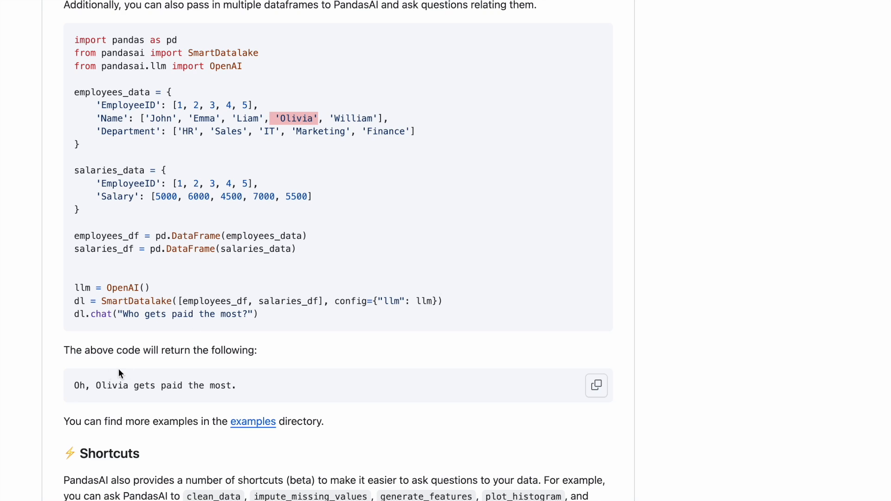
drag(74, 385, 238, 385)
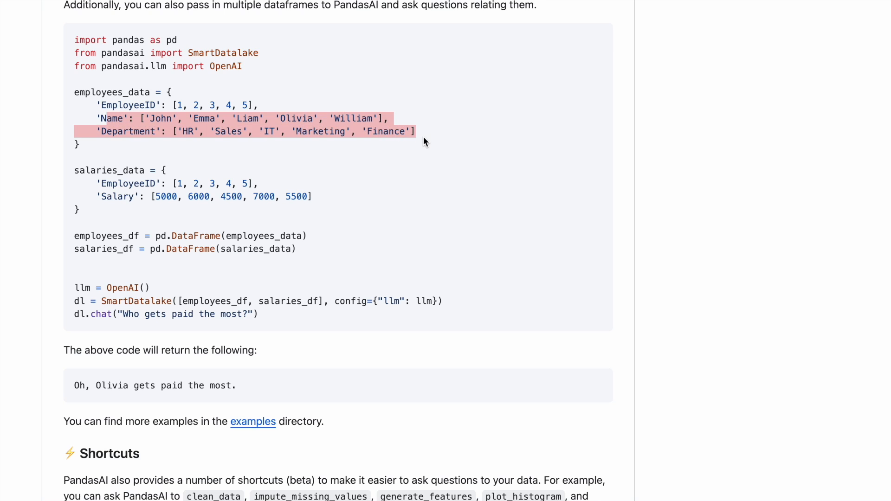
scroll(down, 3)
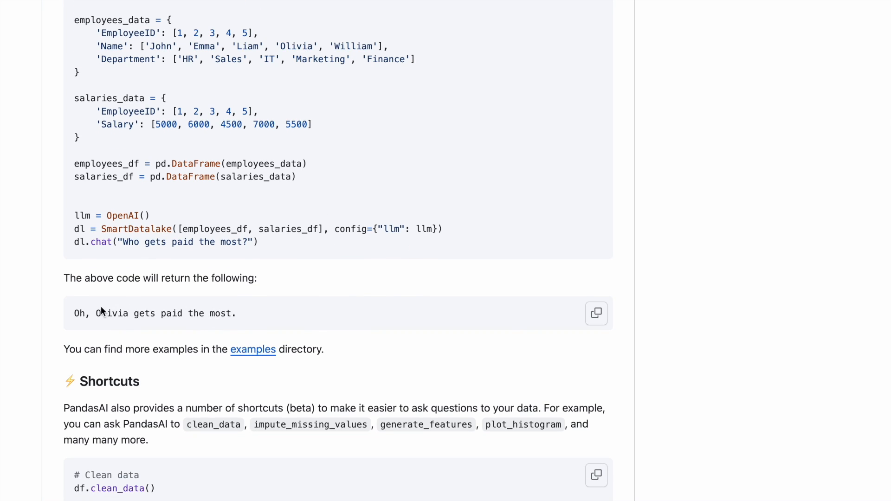
double_click(79, 313)
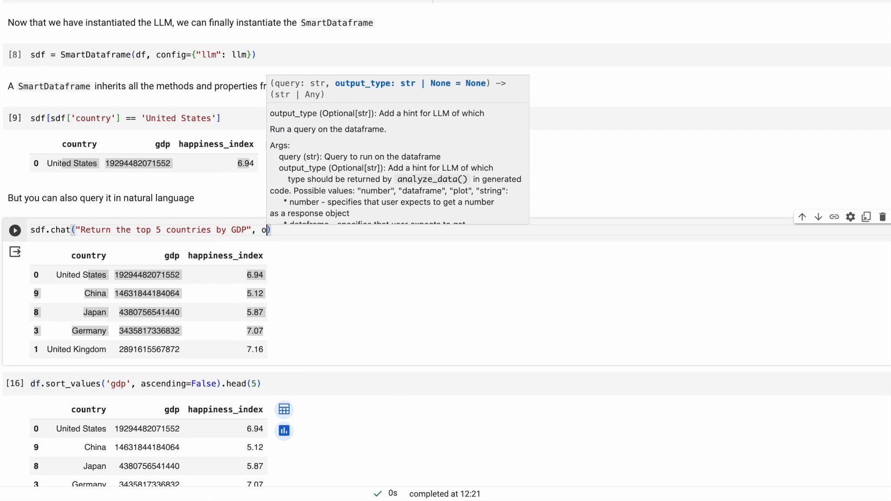
Step: Add output_type='number' and ask for the top 1 GDP country's happiness_index, returning 6.94
text(utput_type='num')
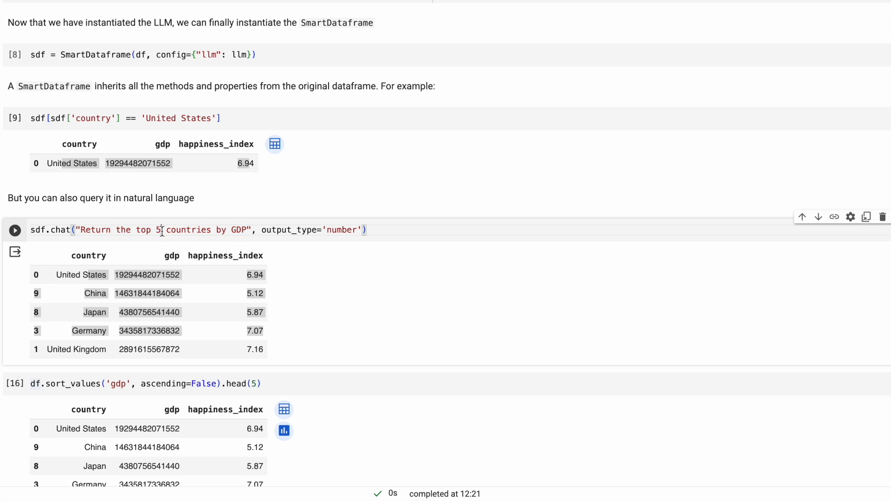
text(1)
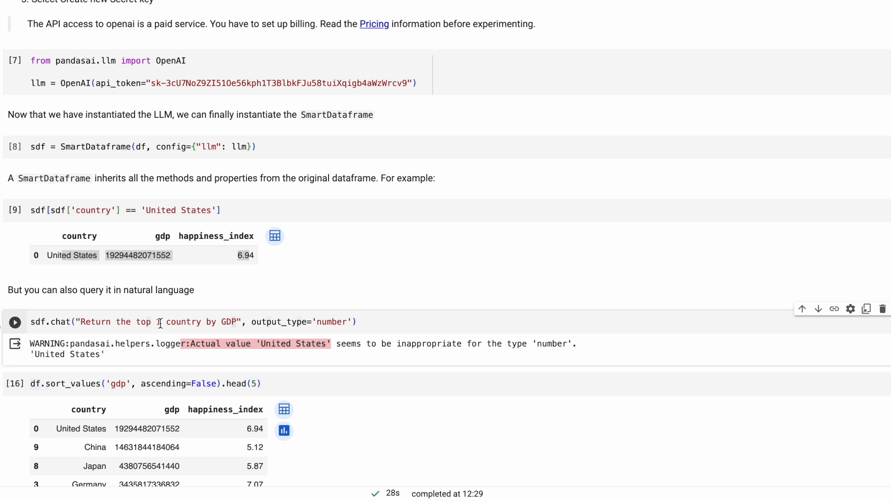
scroll(down, 3)
text( jappiness_index of)
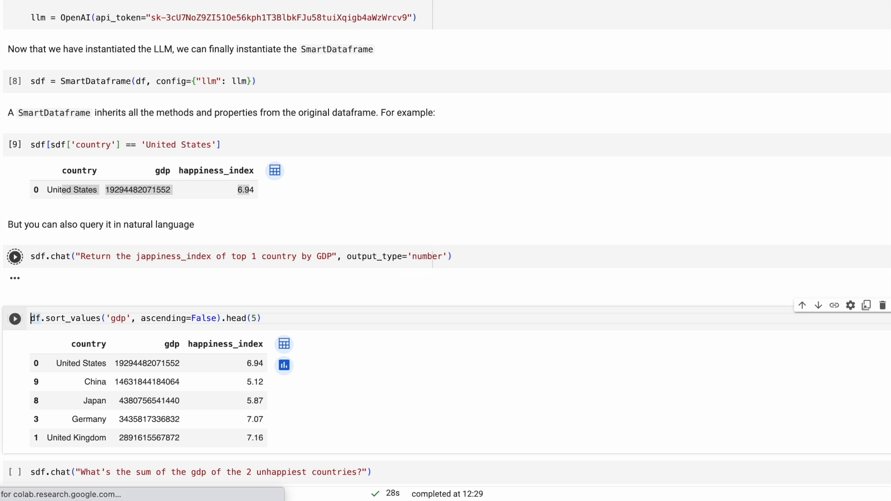
click(14, 256)
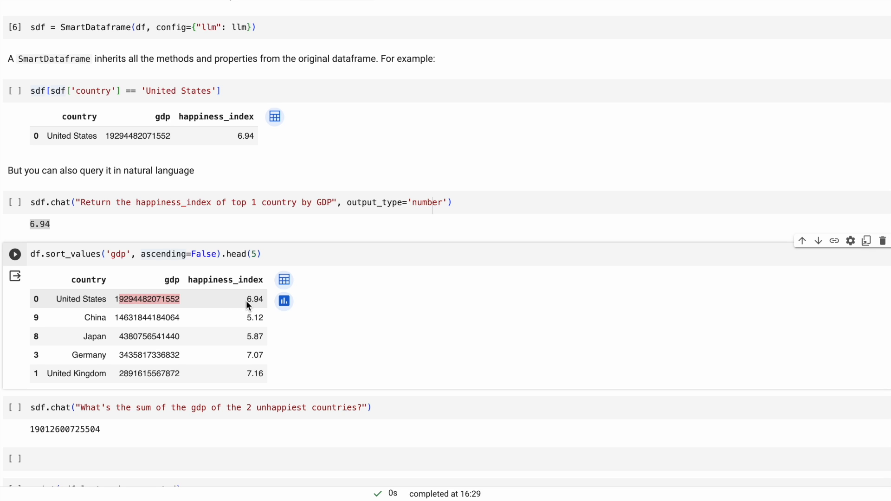
Step: Redraw the GDP-by-country bar chart and view its generated code
scroll(down, 3)
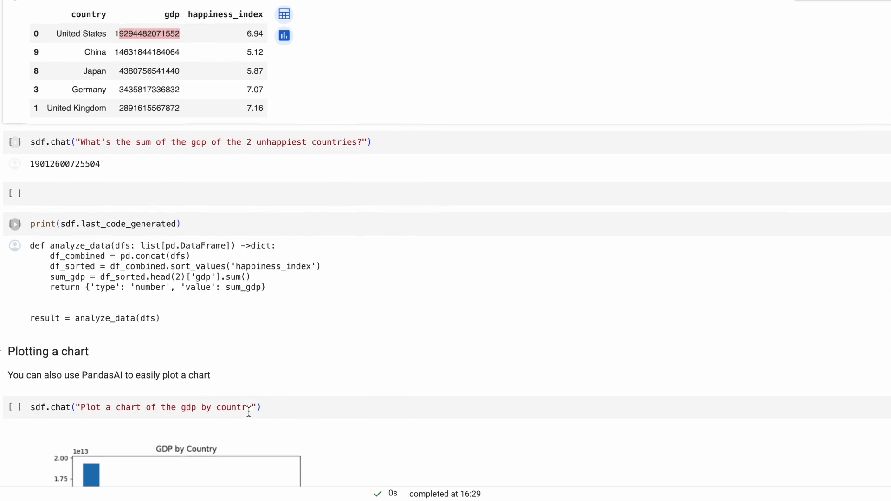
scroll(down, 3)
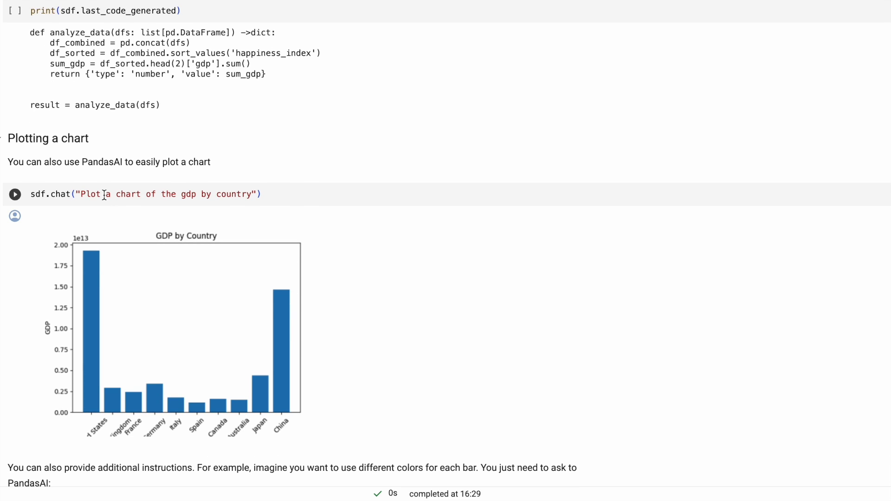
double_click(90, 194)
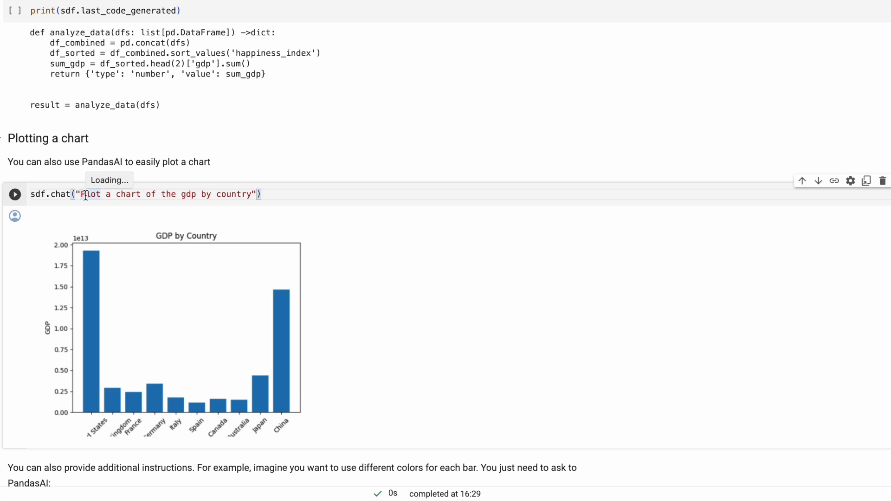
mouse_move(148, 194)
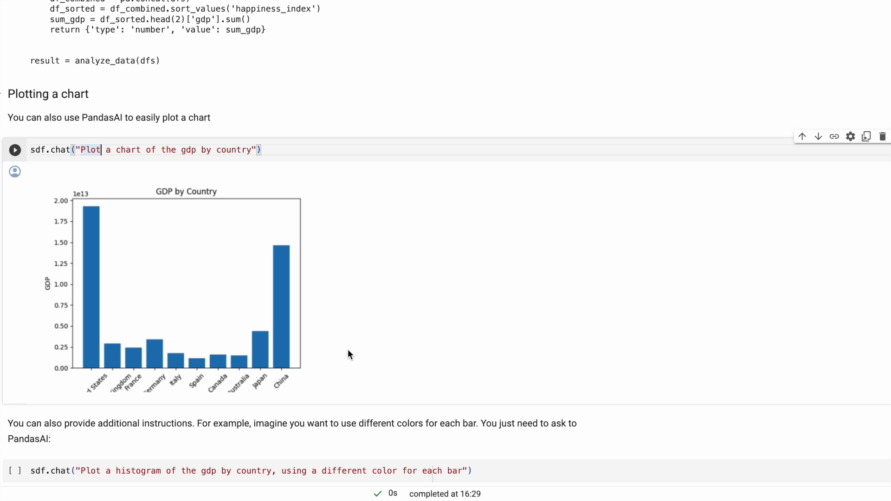
scroll(down, 3)
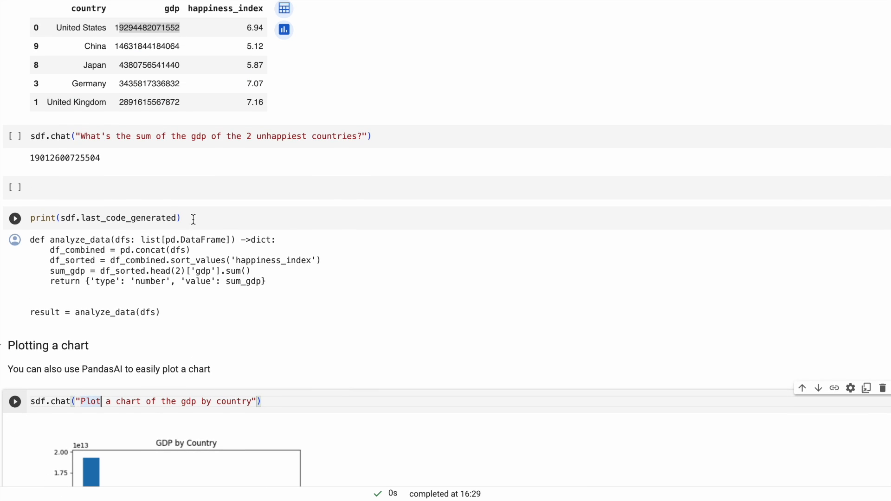
scroll(down, 3)
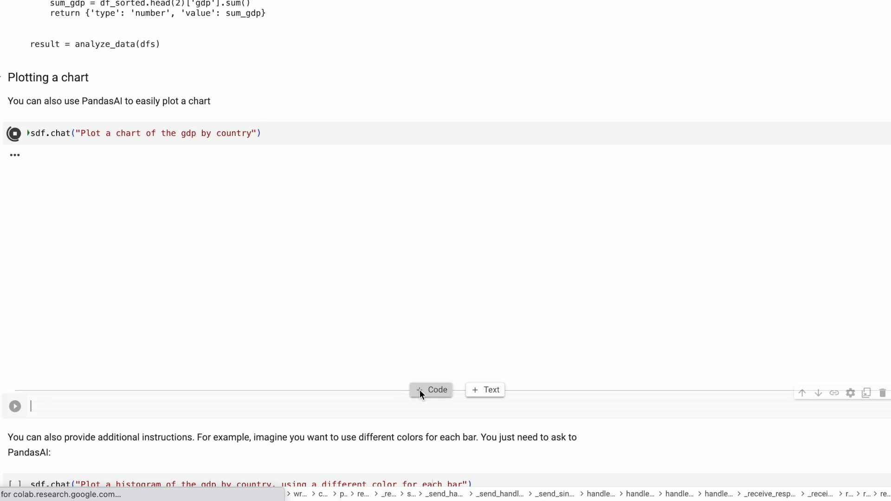
Step: Run the multicolour histogram cell and scroll down to the pie chart
click(14, 406)
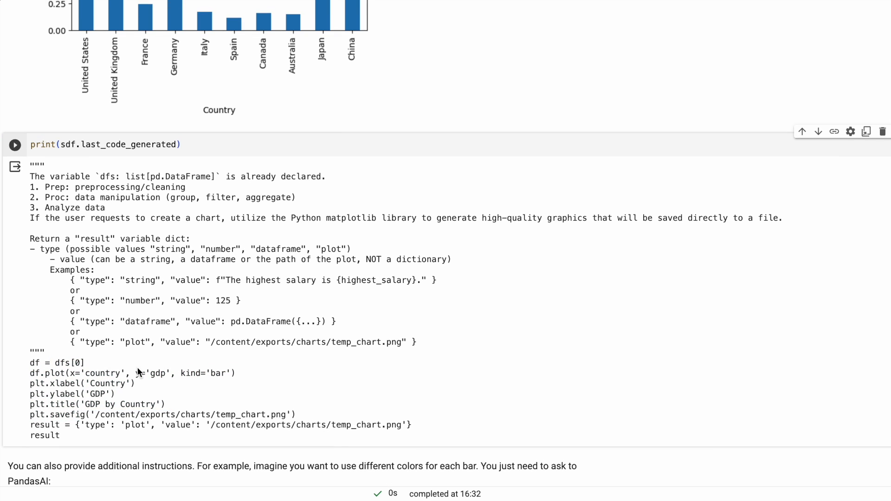
scroll(down, 3)
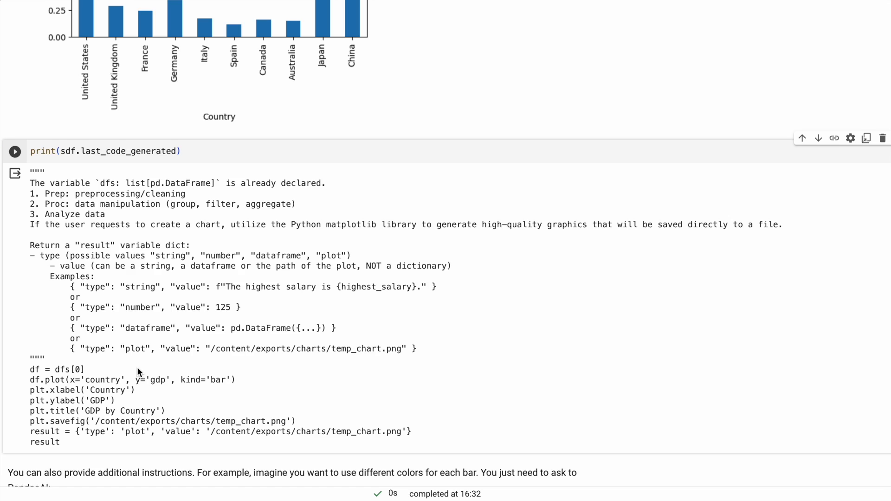
scroll(down, 3)
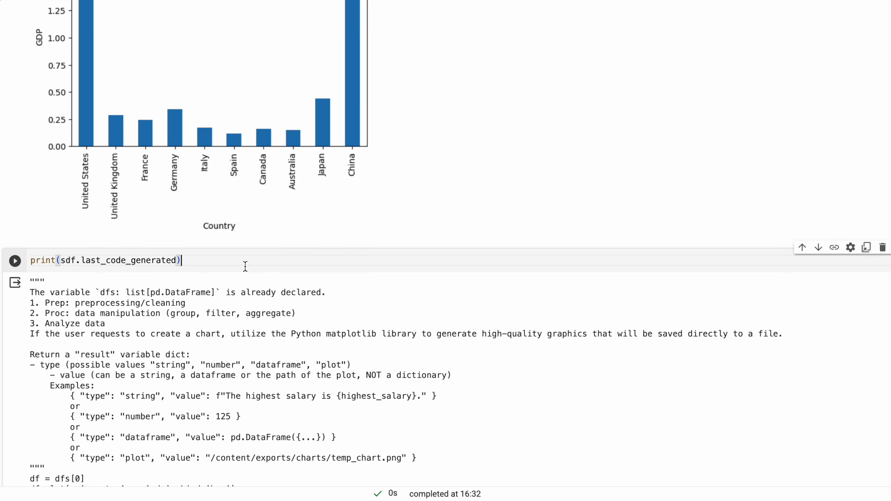
scroll(down, 3)
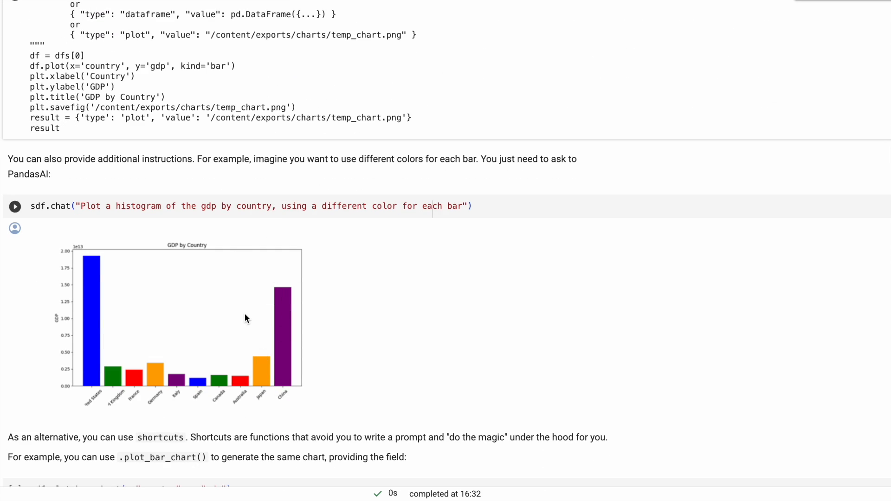
scroll(down, 3)
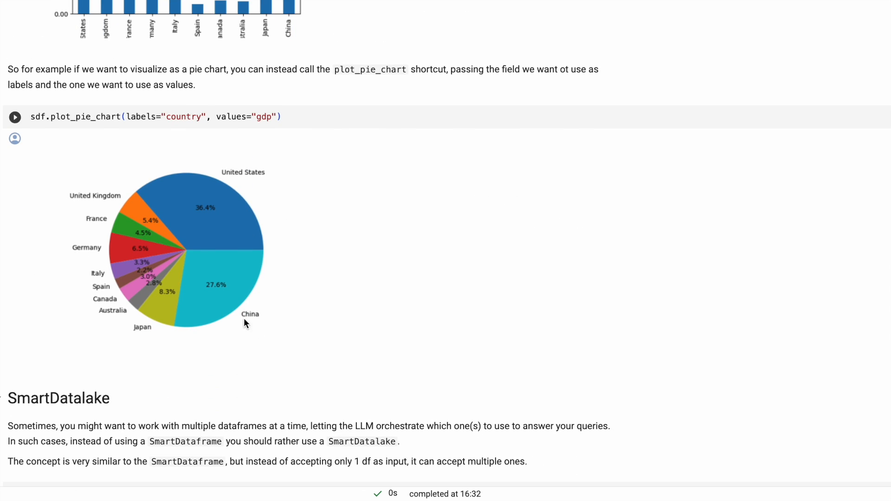
scroll(down, 3)
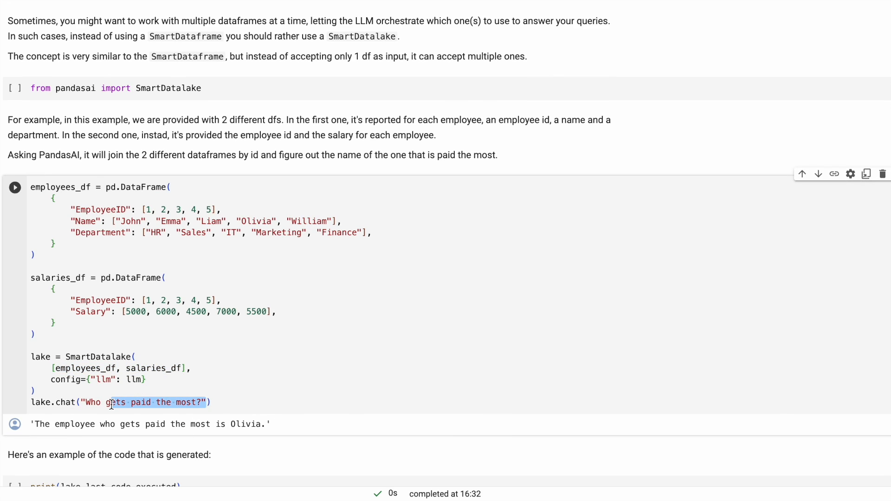
scroll(down, 3)
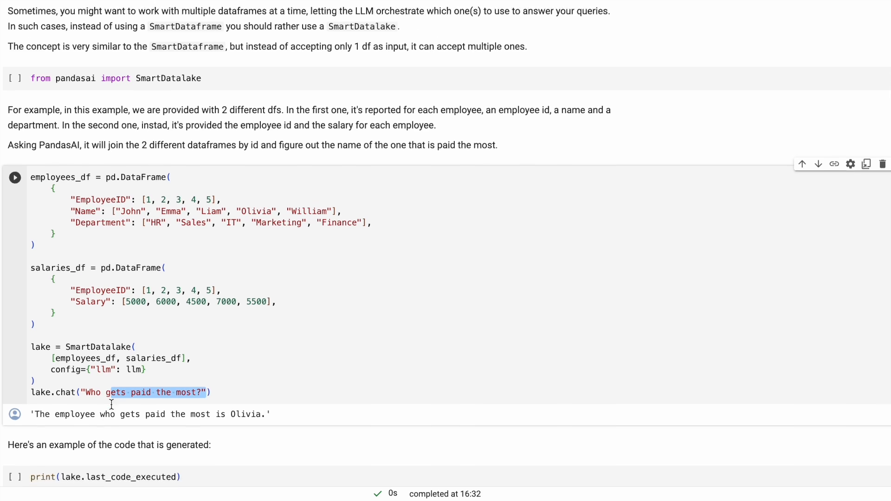
scroll(down, 3)
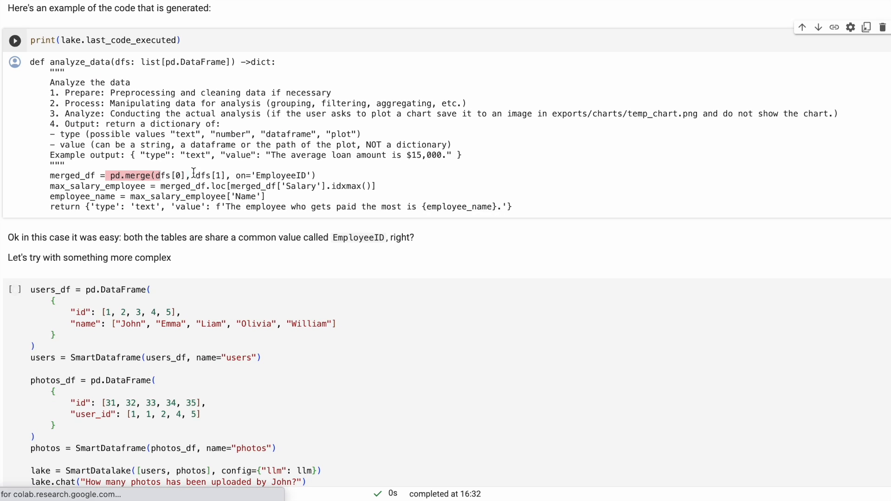
scroll(down, 3)
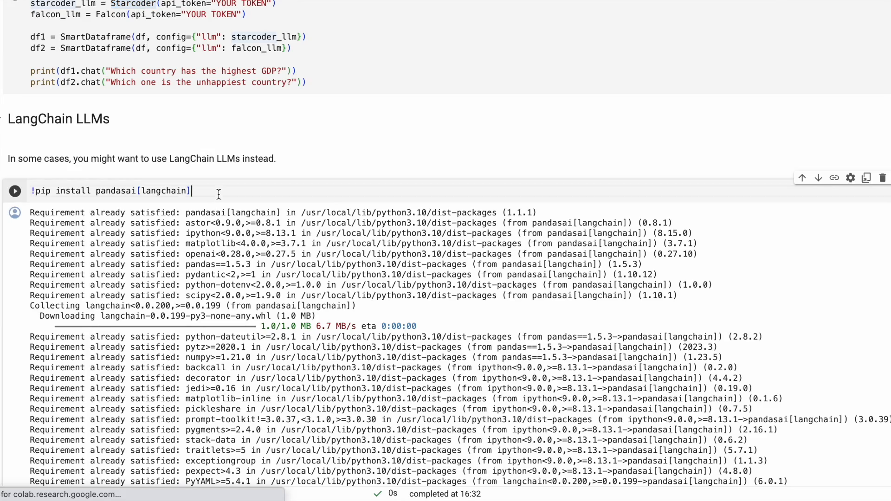
scroll(down, 3)
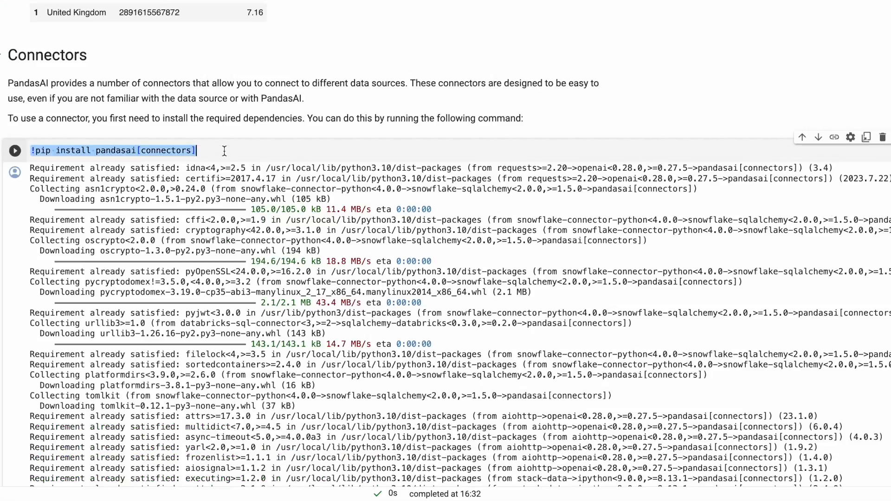
scroll(down, 3)
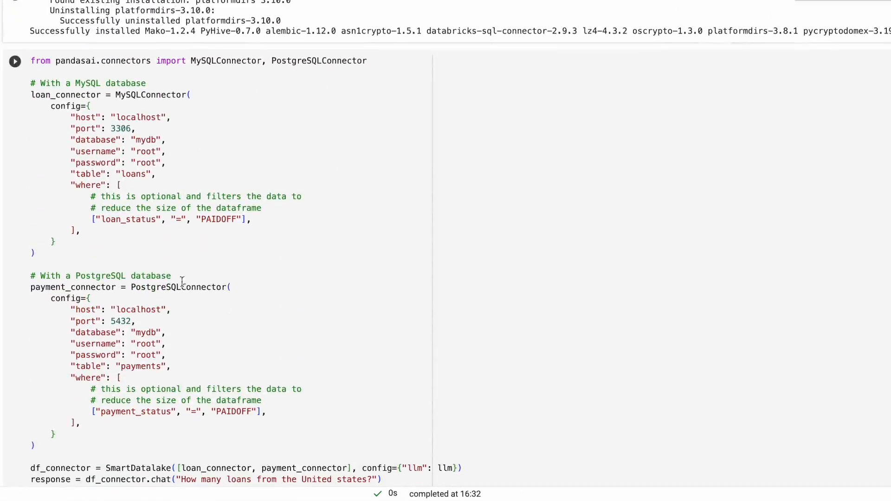
scroll(down, 3)
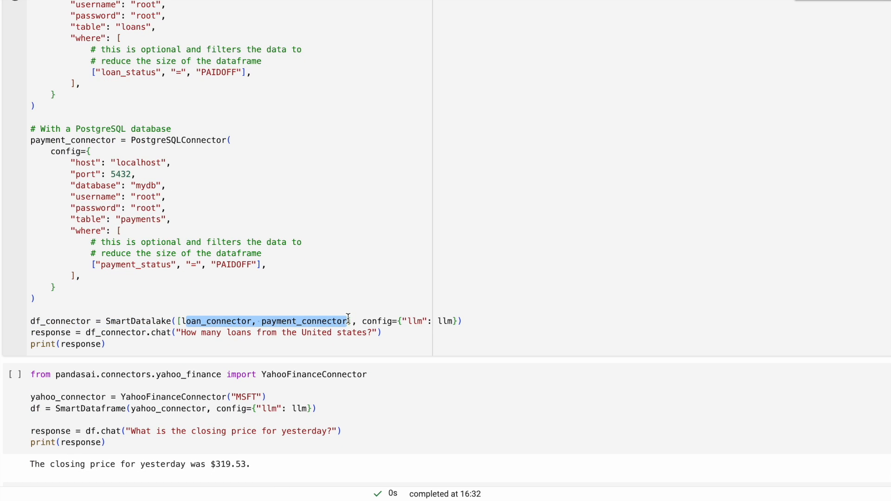
mouse_move(144, 165)
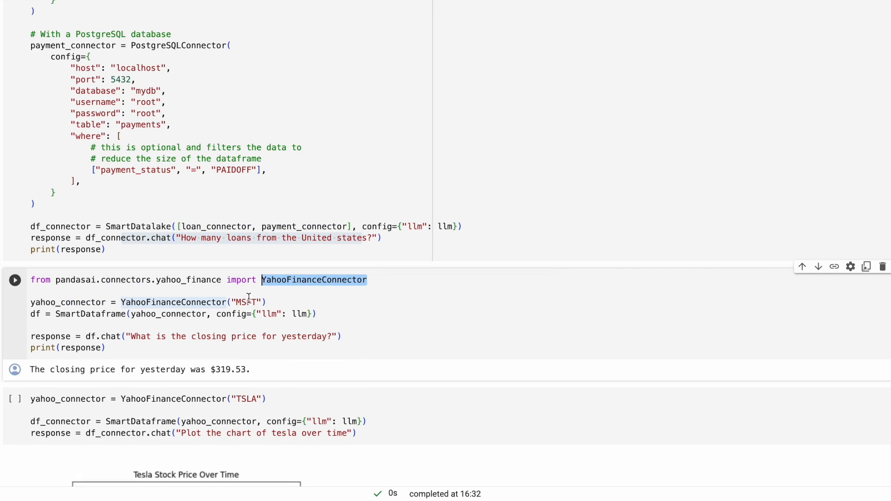
double_click(245, 301)
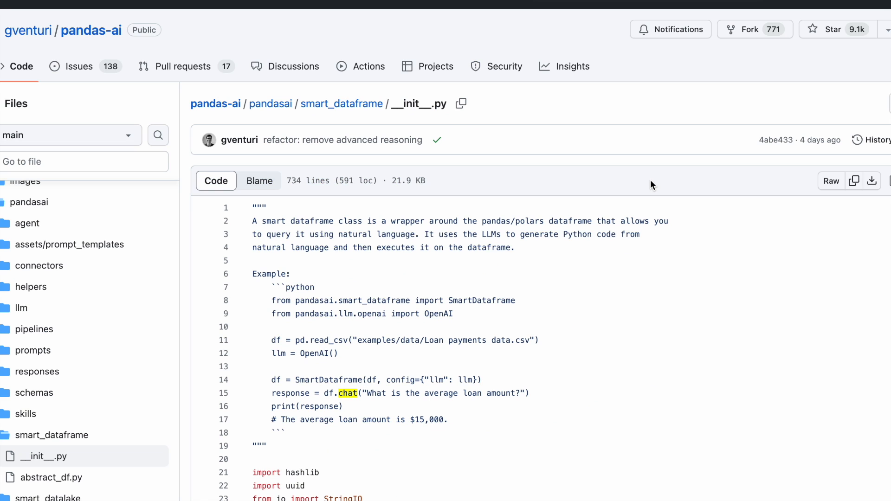
mouse_move(368, 66)
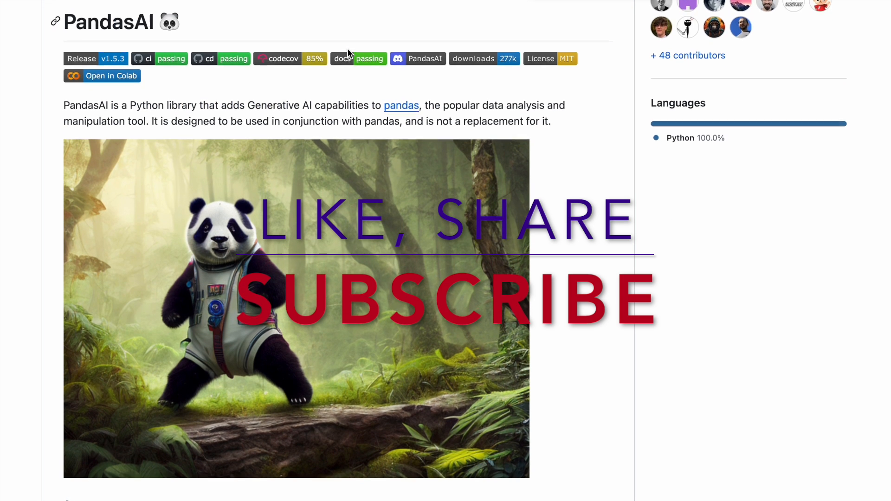
Step: Scroll the pandas-ai repository page down to the README intro and panda image
scroll(down, 3)
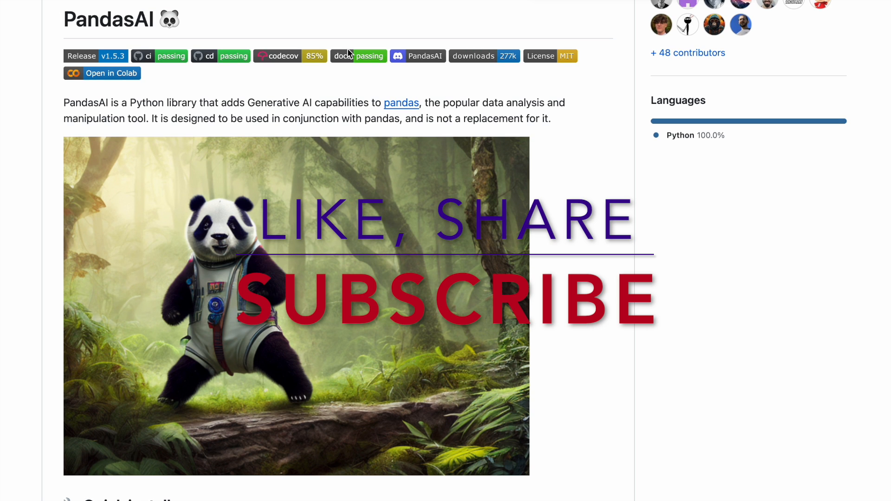
scroll(down, 3)
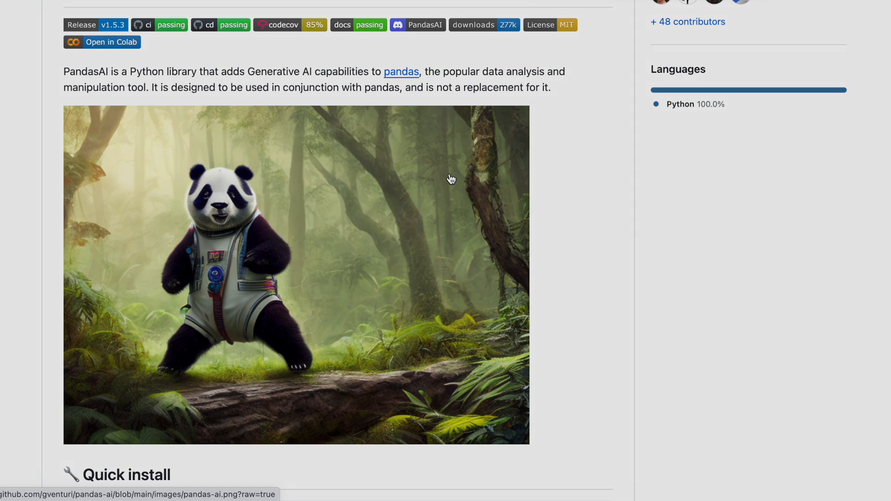